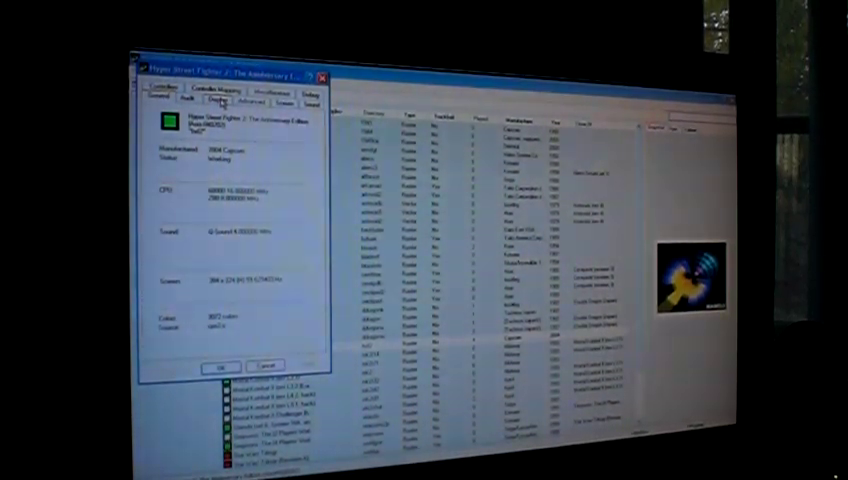
# Step: Close the Hyper Street Fighter 2 properties dialog to return to the game list
pyautogui.click(281, 102)
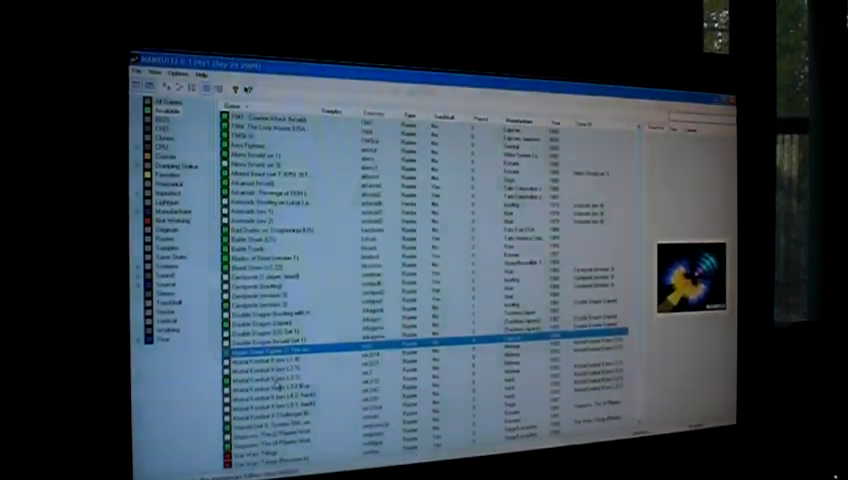
pyautogui.rightClick(290, 355)
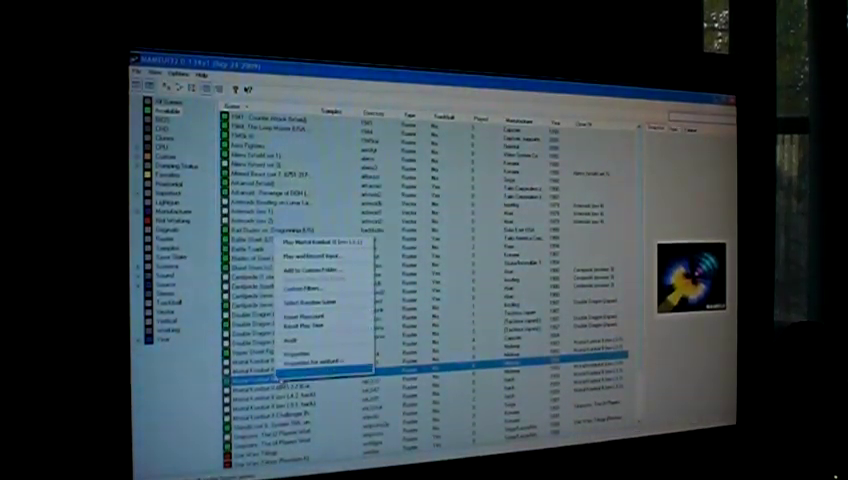
pyautogui.click(315, 352)
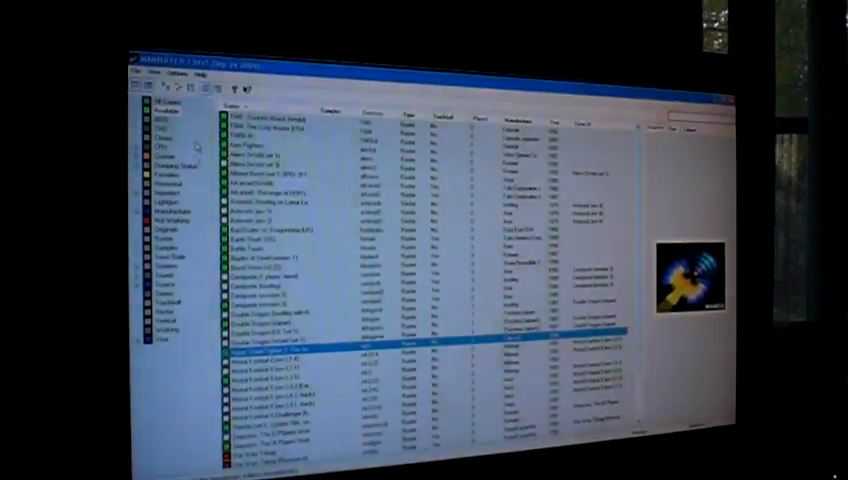
# Step: Open Options > Default Game Properties, view the Display tab with Enforce aspect ratio, and close
pyautogui.click(178, 73)
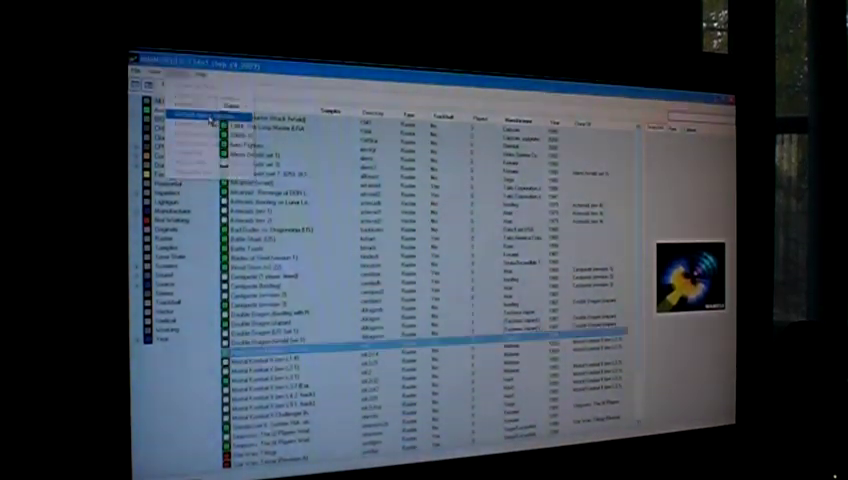
pyautogui.click(185, 115)
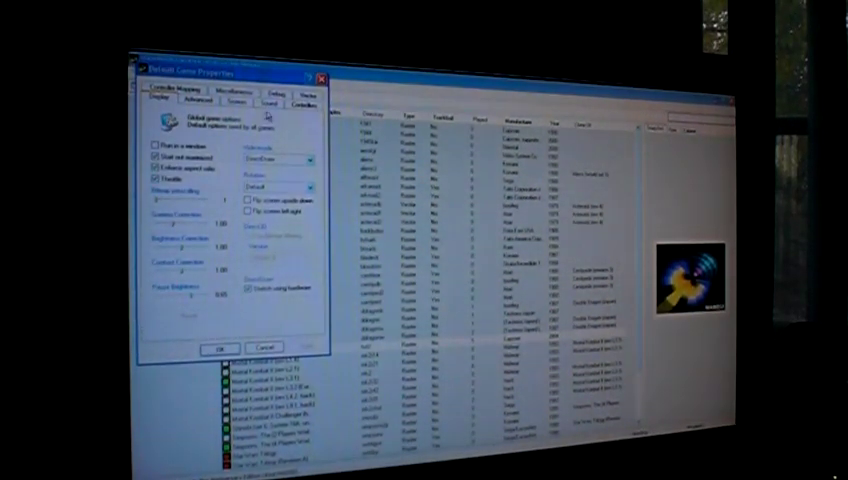
pyautogui.click(245, 100)
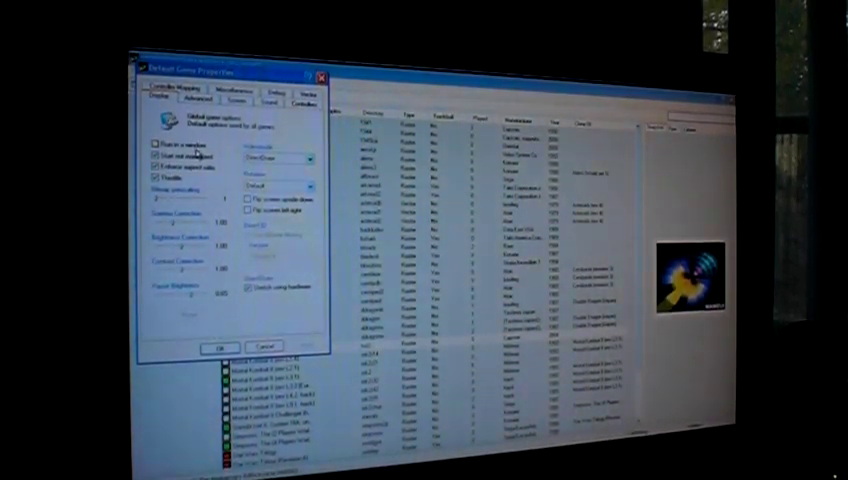
pyautogui.click(215, 347)
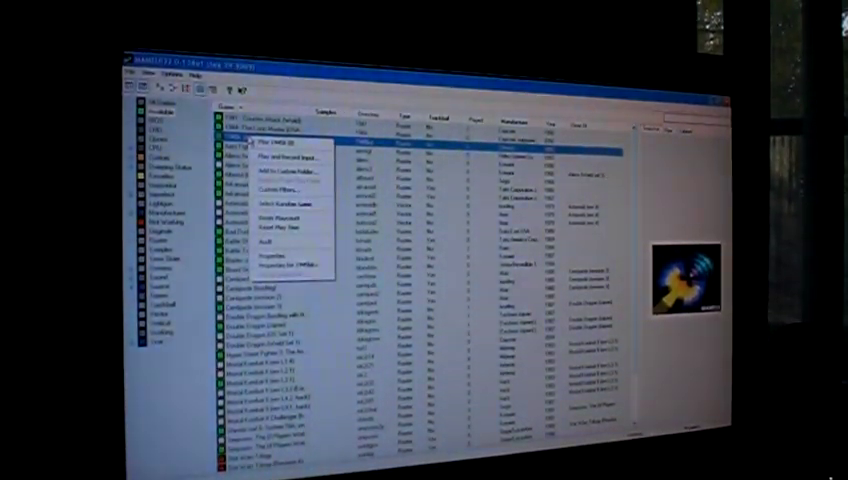
# Step: Reopen the default game properties on the Advanced settings tab
pyautogui.click(284, 259)
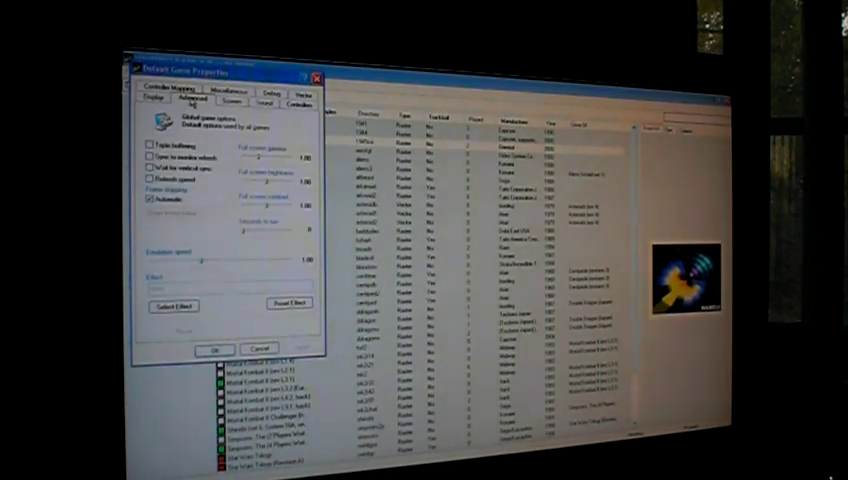
# Step: Confirm Switch resolutions to fit is unchecked on the Screen tab and close with OK
pyautogui.click(229, 100)
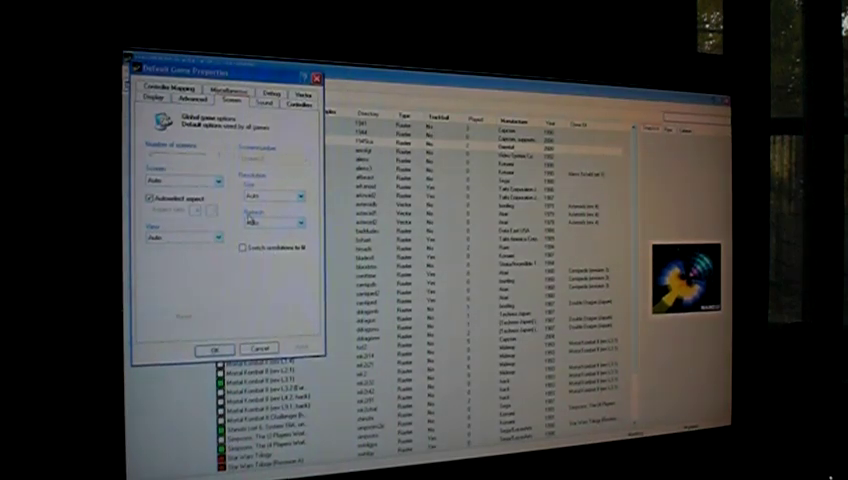
pyautogui.click(211, 348)
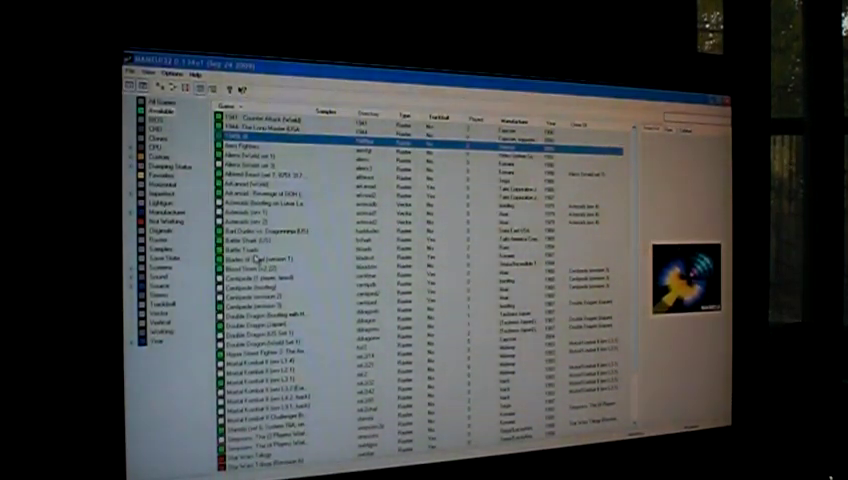